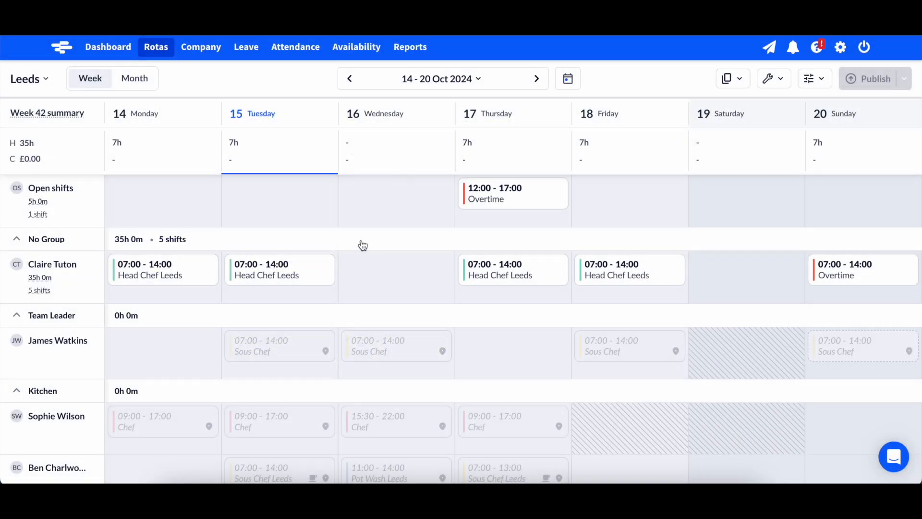
{"action": "mouse_move", "coordinate": [278, 197]}
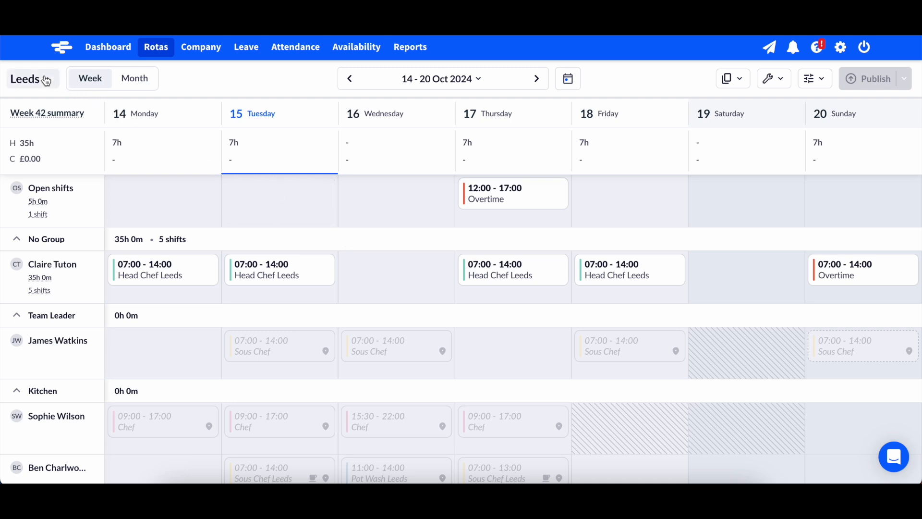
Switch the weekly rota from Leeds to the Harrogate location
{"action": "left_click", "coordinate": [28, 79]}
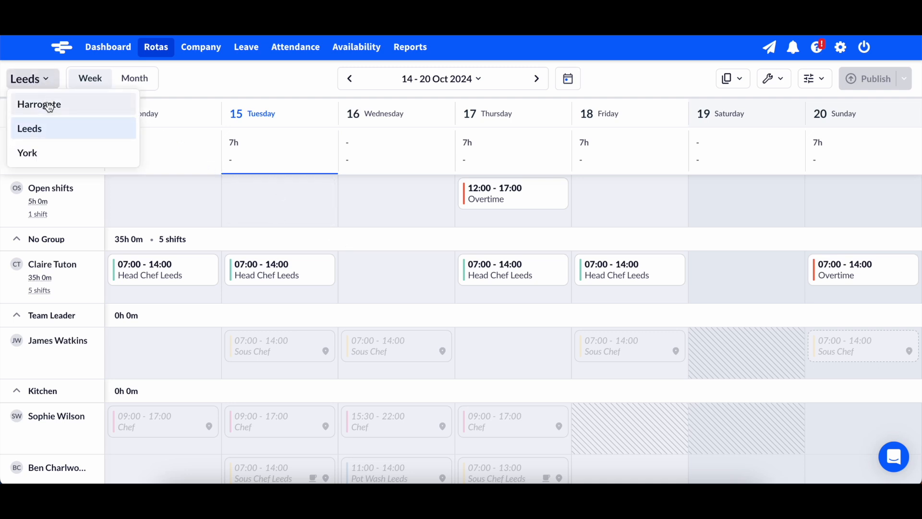
{"action": "left_click", "coordinate": [39, 104]}
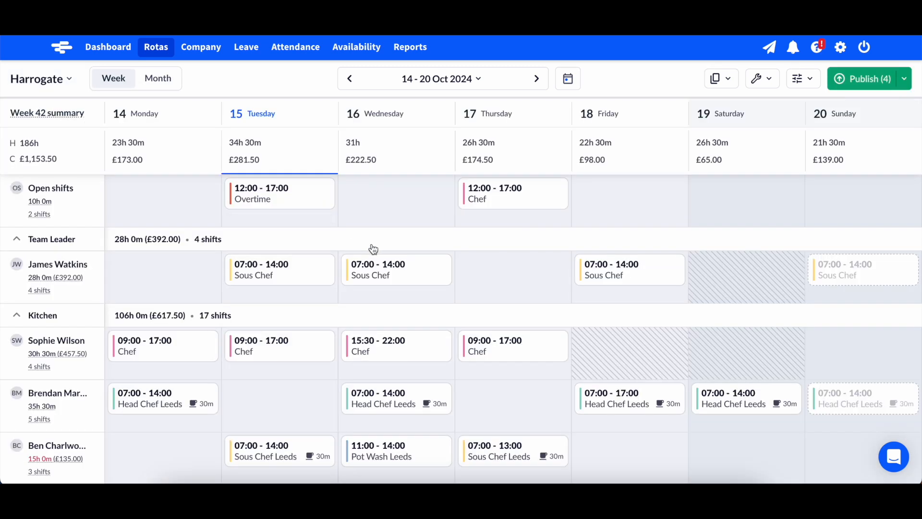
{"action": "mouse_move", "coordinate": [391, 271]}
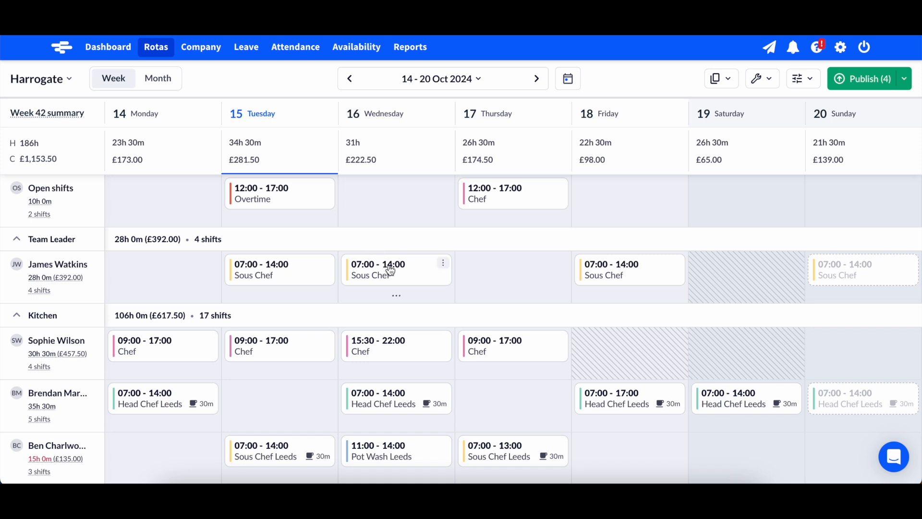
{"action": "left_click", "coordinate": [395, 270]}
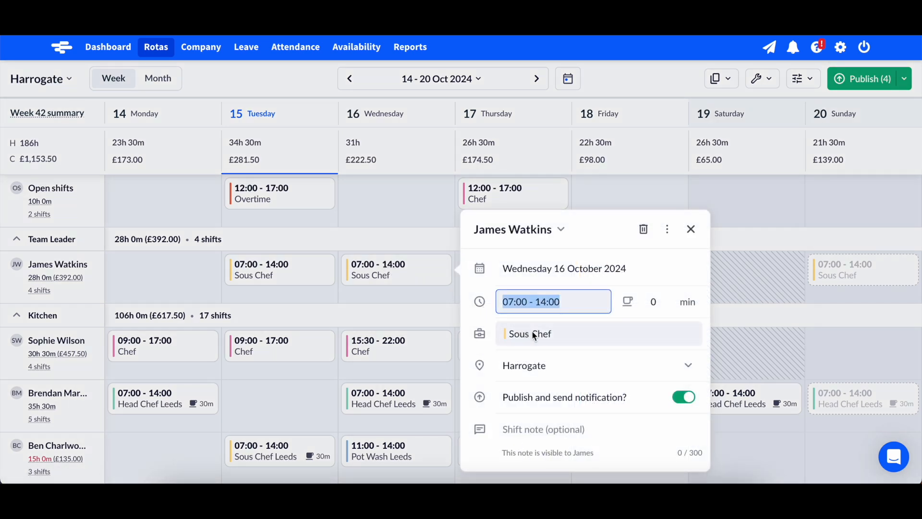
{"action": "left_click", "coordinate": [528, 333]}
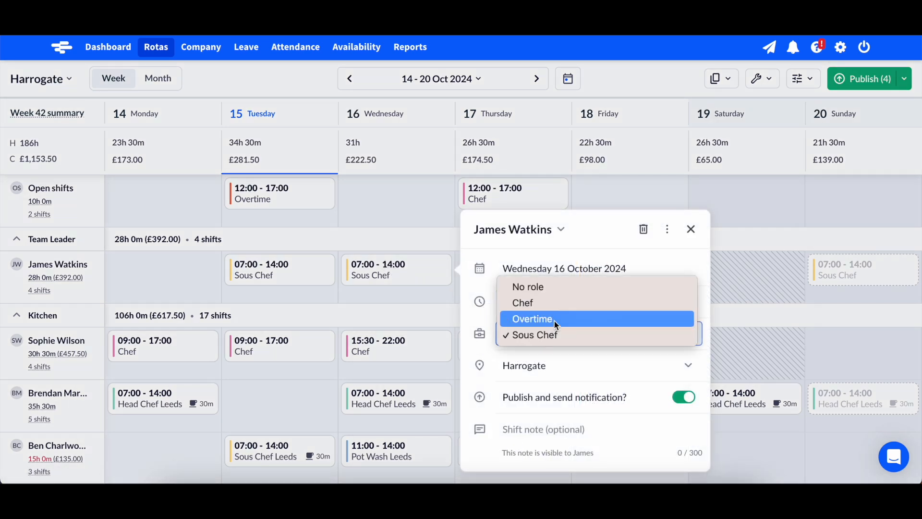
{"action": "mouse_move", "coordinate": [570, 320]}
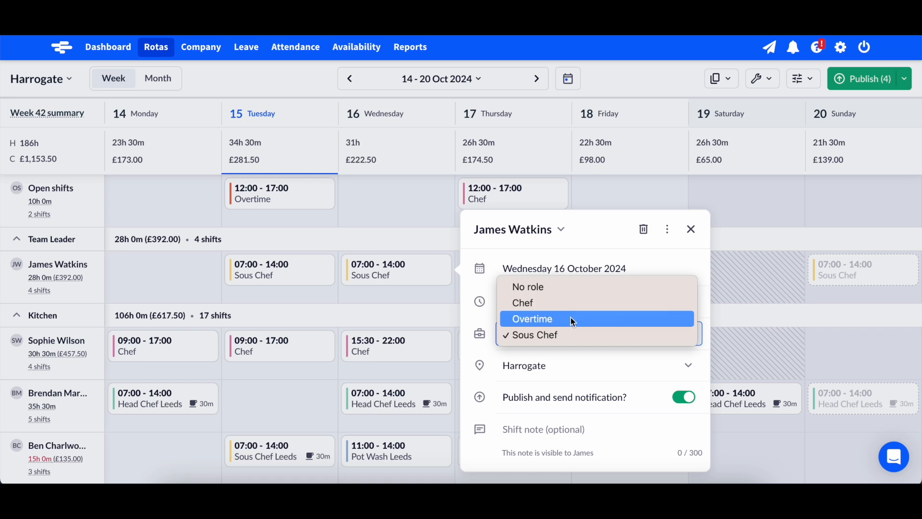
{"action": "left_click", "coordinate": [544, 334]}
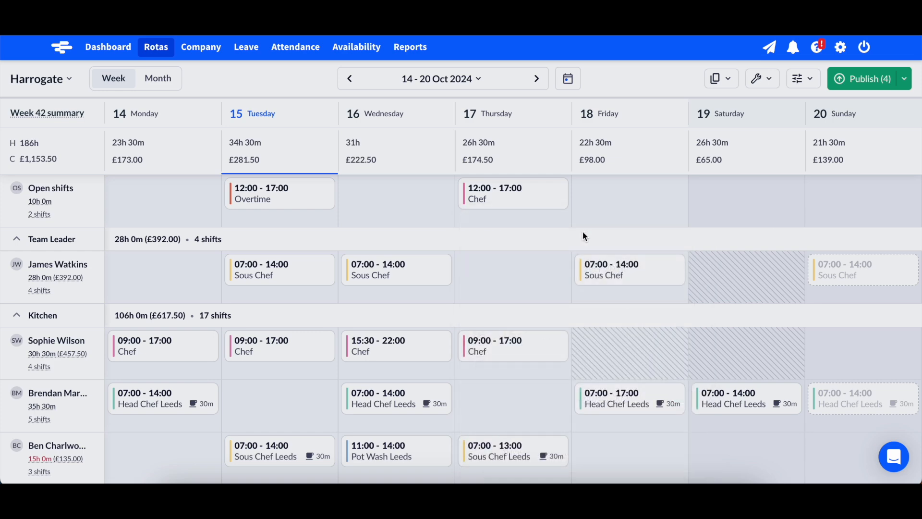
{"action": "mouse_move", "coordinate": [415, 274]}
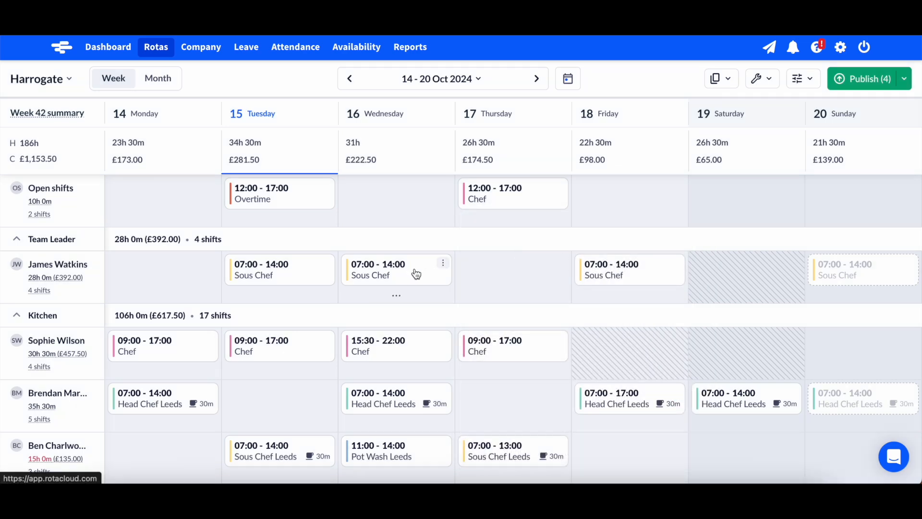
{"action": "mouse_move", "coordinate": [516, 200]}
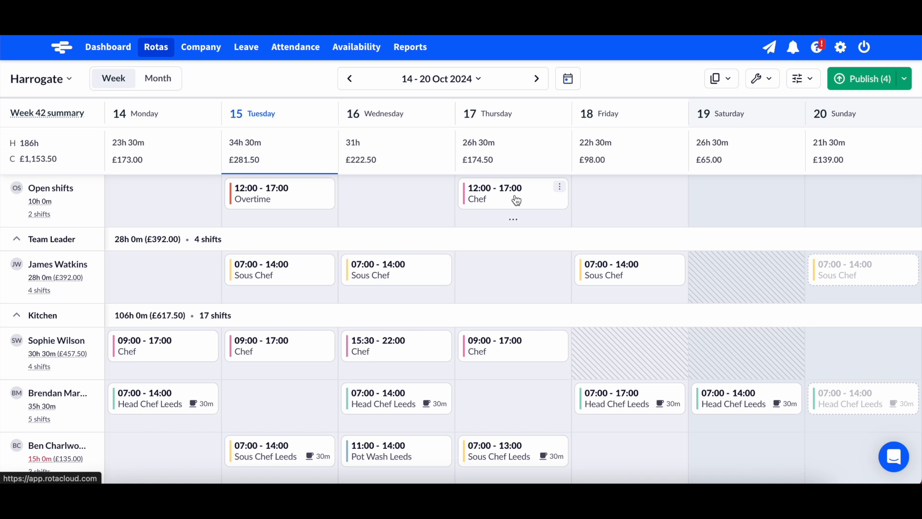
{"action": "mouse_move", "coordinate": [492, 215]}
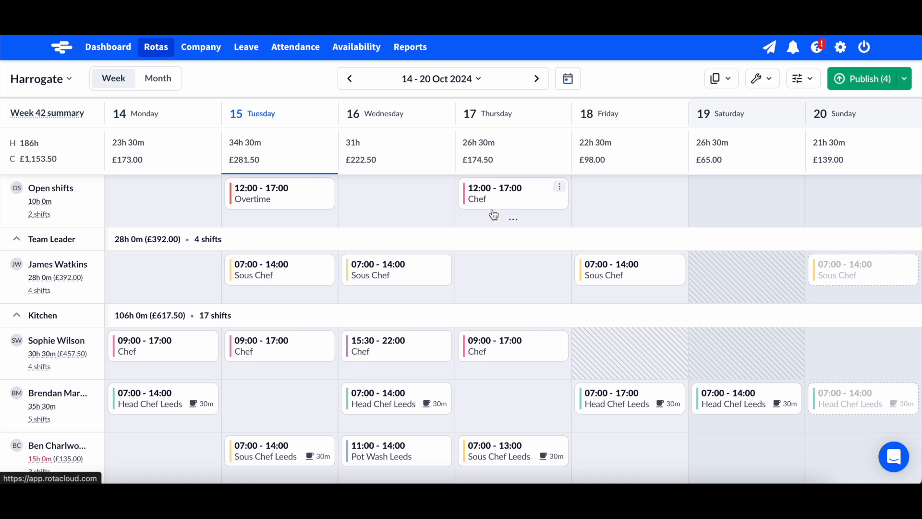
{"action": "mouse_move", "coordinate": [396, 274]}
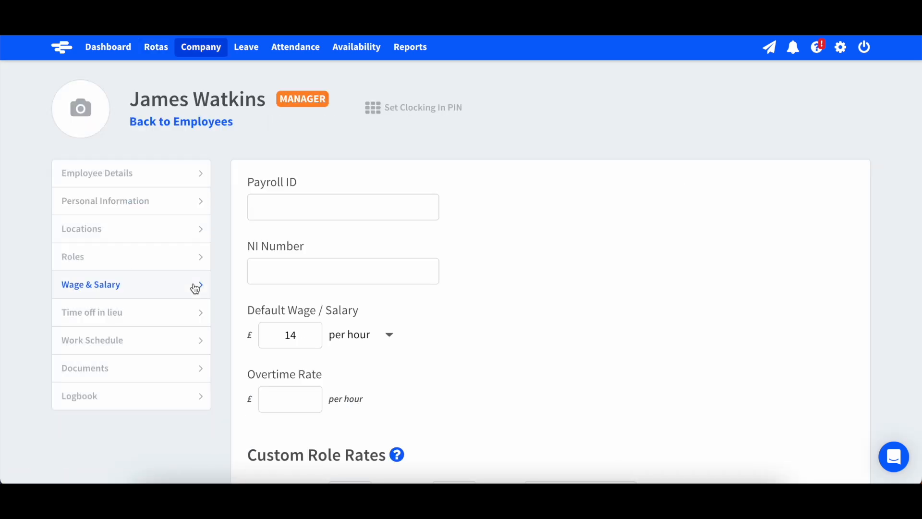
{"action": "scroll", "scroll_direction": "down", "scroll_amount": 3}
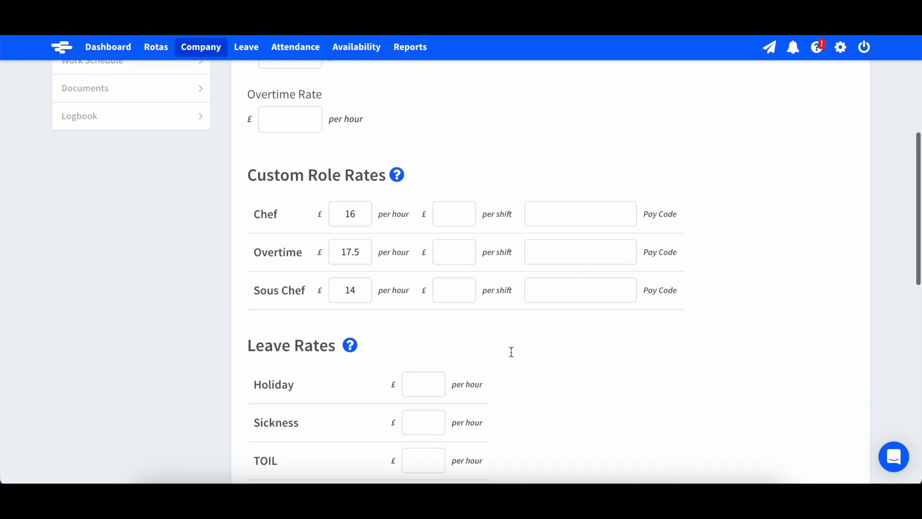
{"action": "scroll", "scroll_direction": "down", "scroll_amount": 3}
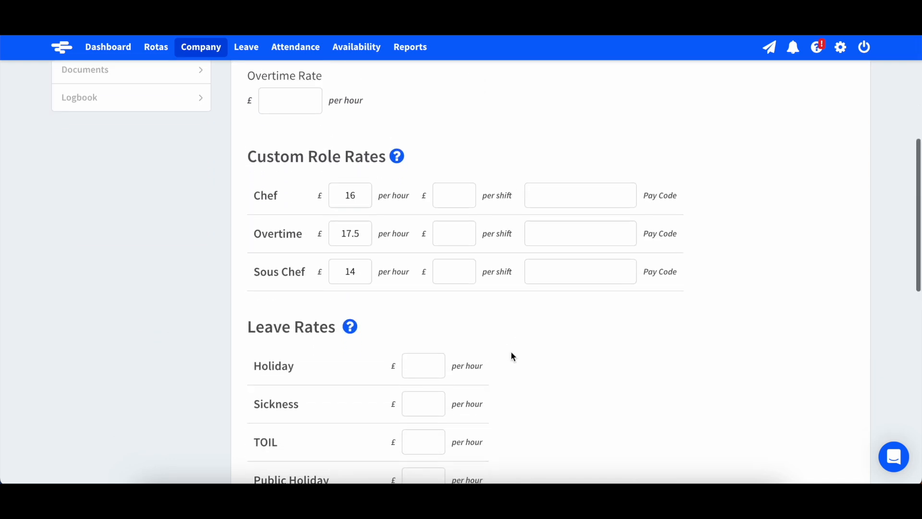
{"action": "scroll", "scroll_direction": "up", "scroll_amount": 3}
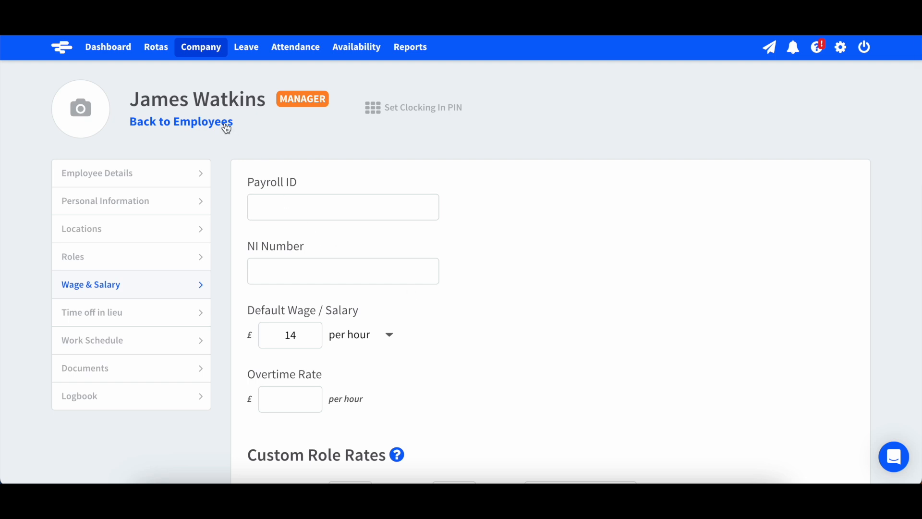
{"action": "left_click", "coordinate": [181, 121]}
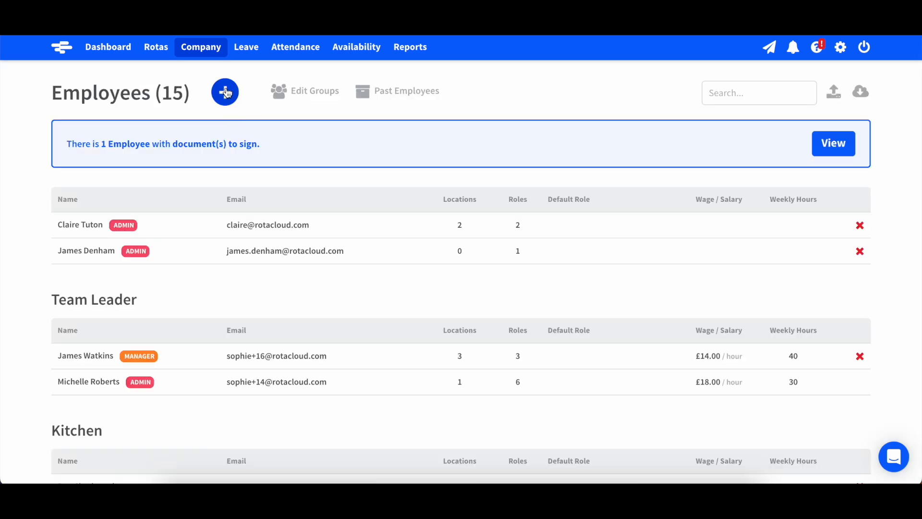
Add new employee John Smith with last name 'Smith' and assign him to Harrogate
{"action": "left_click", "coordinate": [224, 93]}
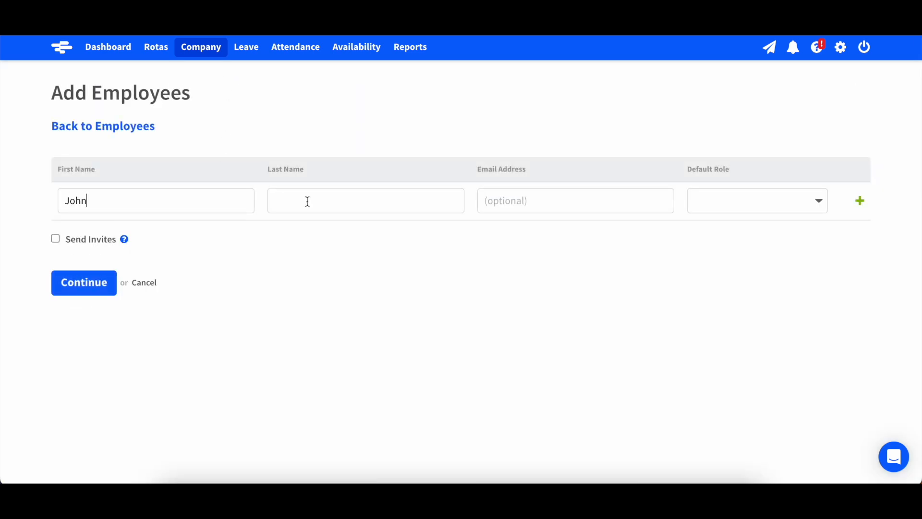
{"action": "type", "text": "Smith"}
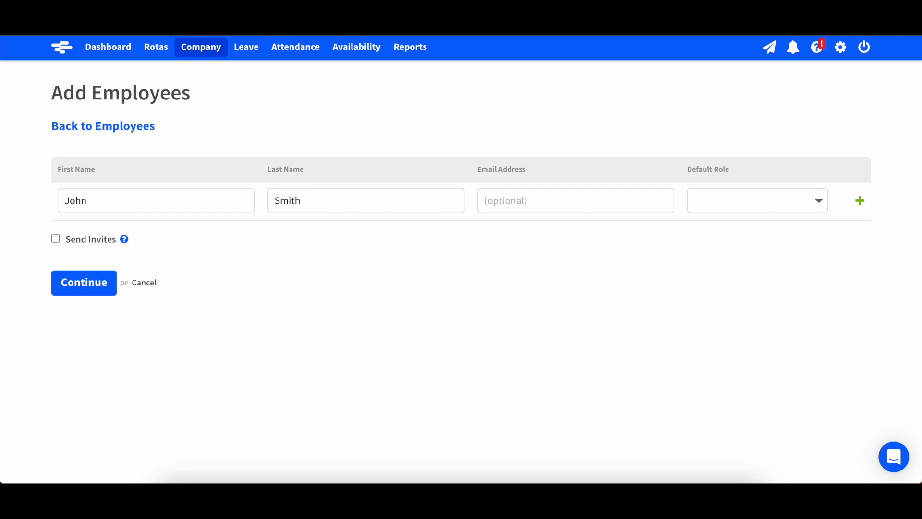
{"action": "left_click", "coordinate": [83, 282]}
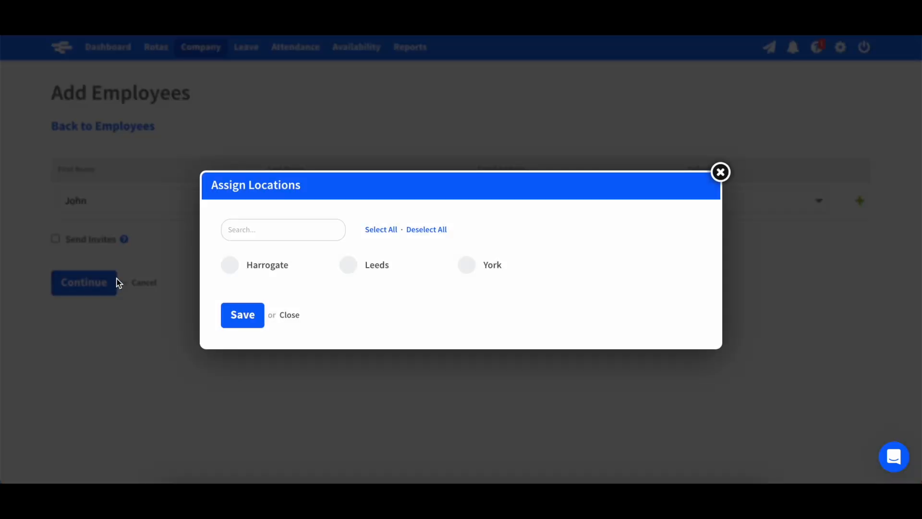
{"action": "left_click", "coordinate": [229, 264]}
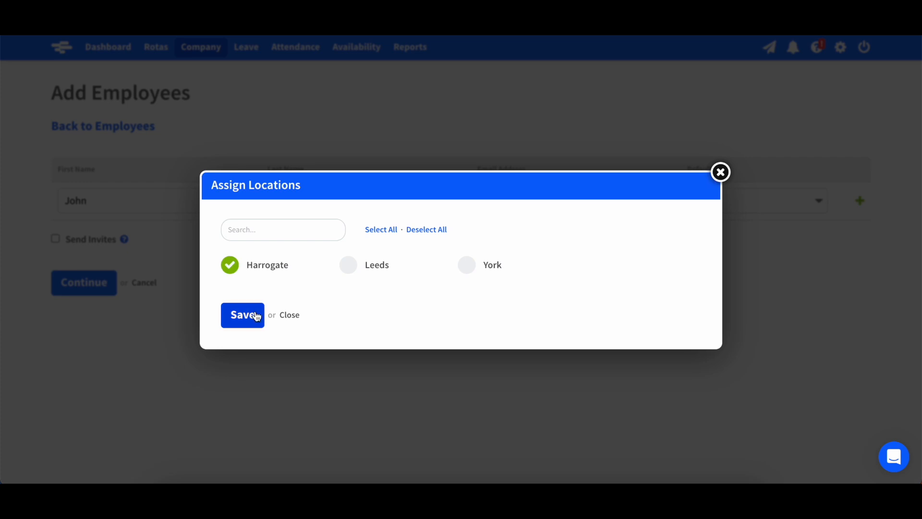
{"action": "left_click", "coordinate": [242, 314]}
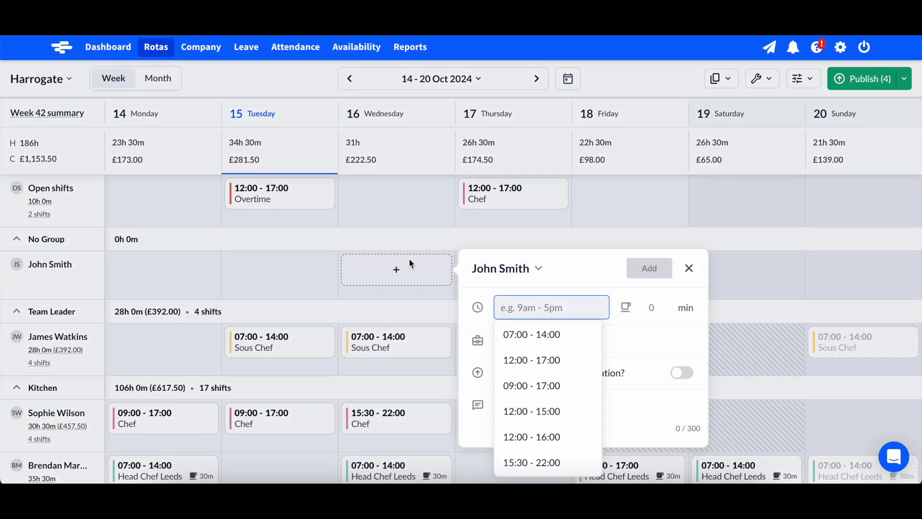
Add a 09:00 - 17:00 Bar shift for John Smith on Wednesday 16 October
{"action": "left_click", "coordinate": [531, 385]}
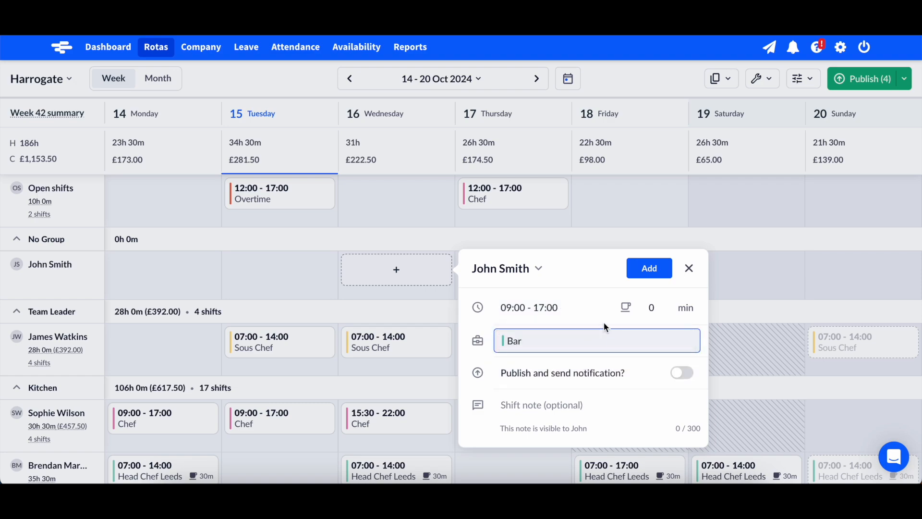
{"action": "left_click", "coordinate": [649, 268]}
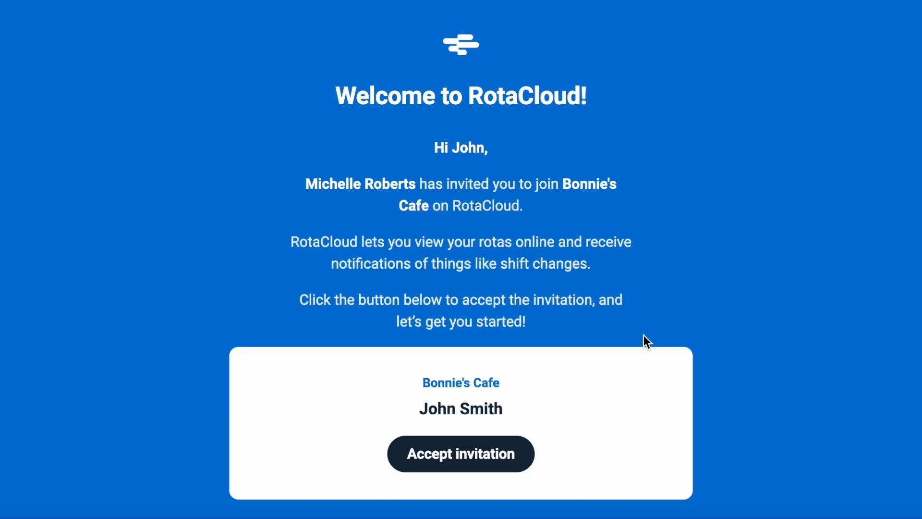
{"action": "mouse_move", "coordinate": [516, 432]}
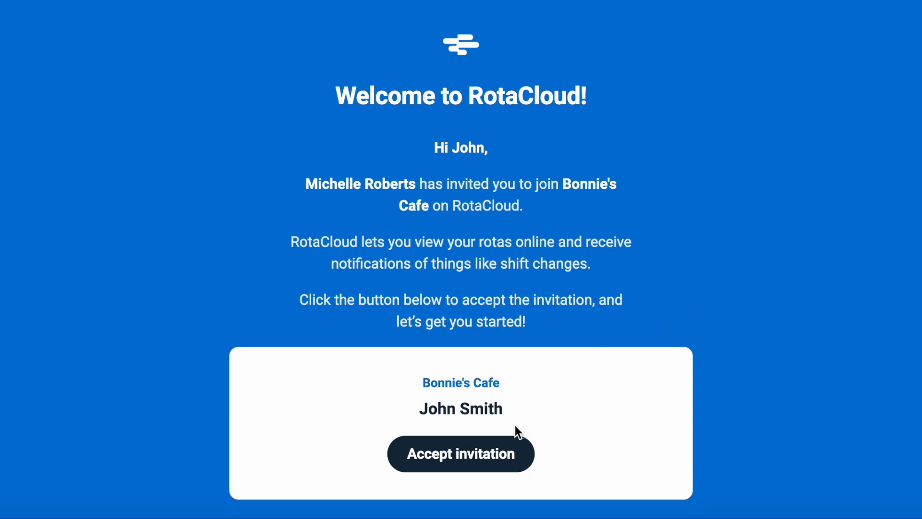
{"action": "left_click", "coordinate": [460, 453]}
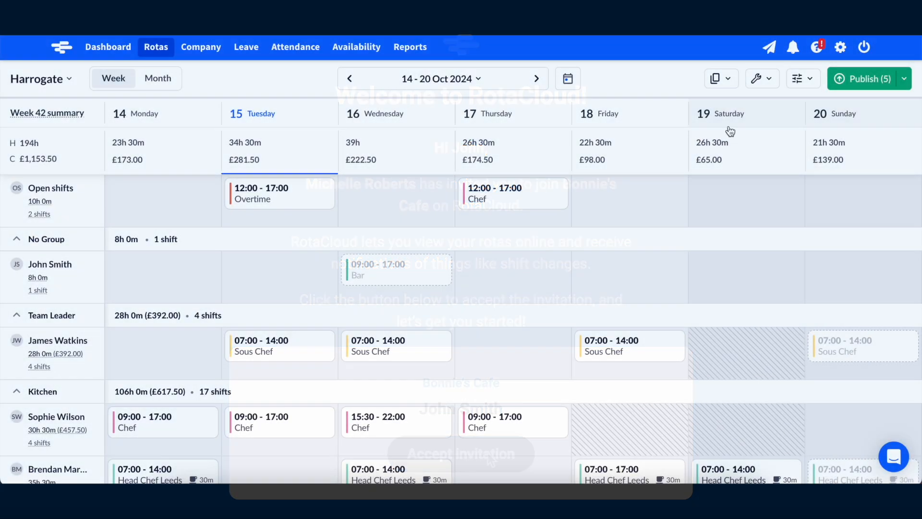
Open the company Rota Settings and scroll through avatars, open shifts and reminders options
{"action": "left_click", "coordinate": [839, 47]}
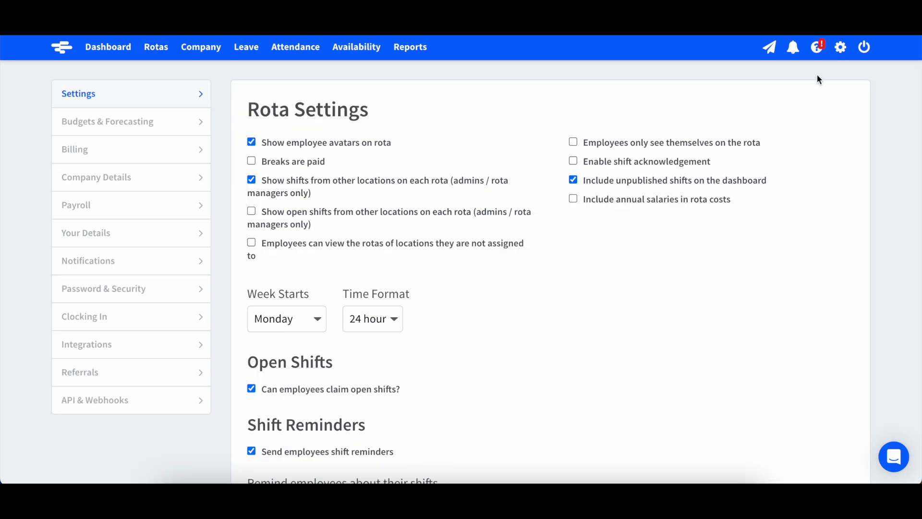
{"action": "scroll", "scroll_direction": "down", "scroll_amount": 3}
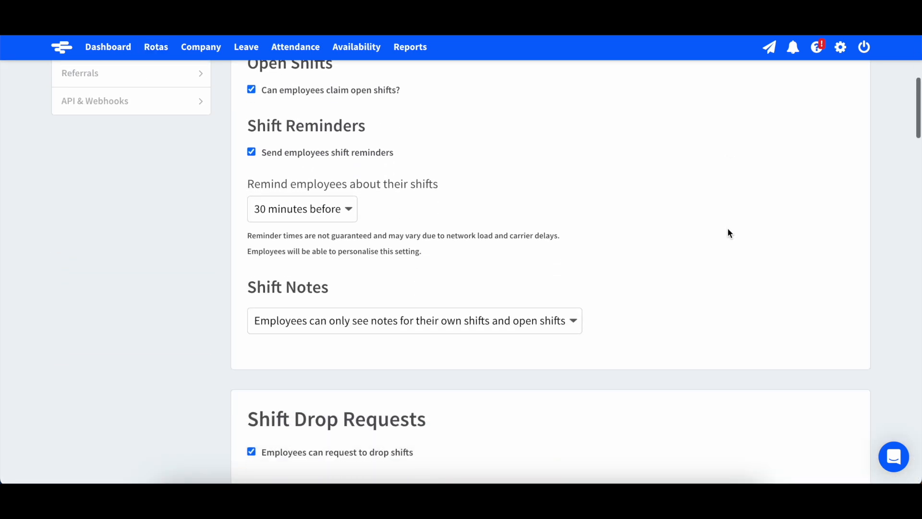
{"action": "scroll", "scroll_direction": "down", "scroll_amount": 3}
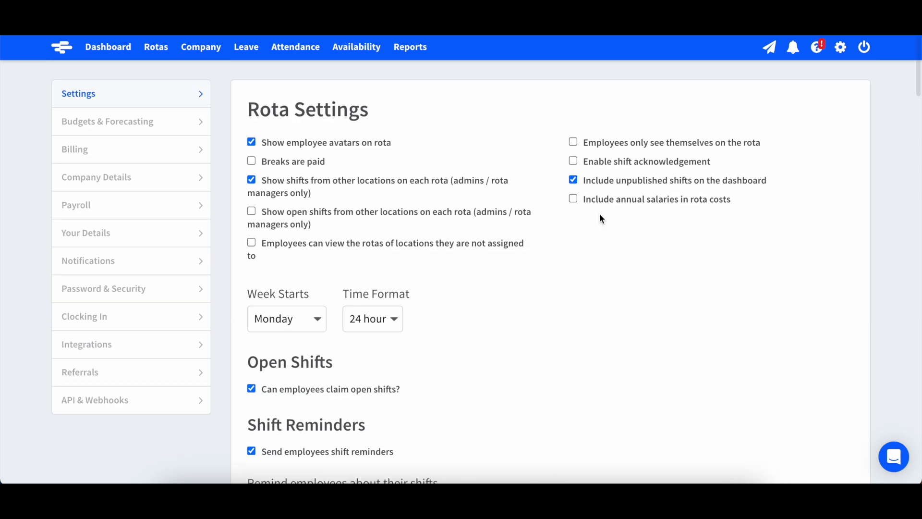
{"action": "mouse_move", "coordinate": [166, 191]}
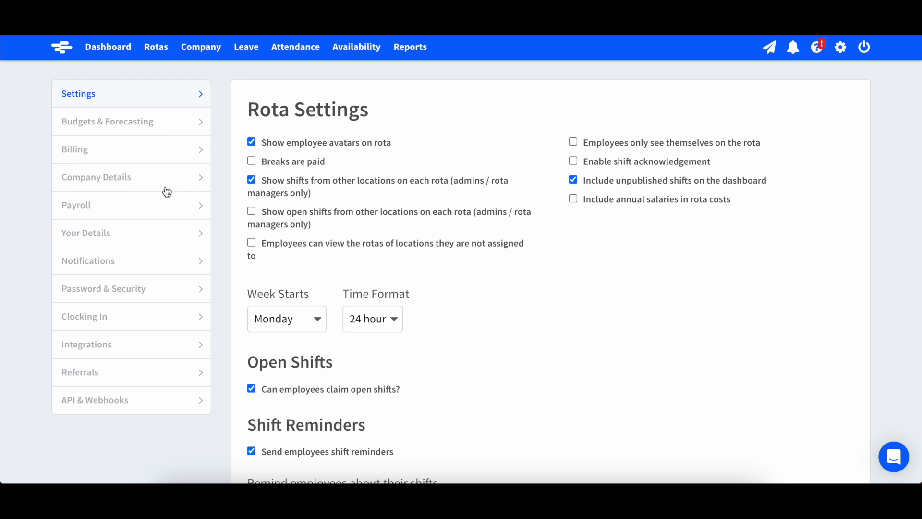
{"action": "mouse_move", "coordinate": [171, 341]}
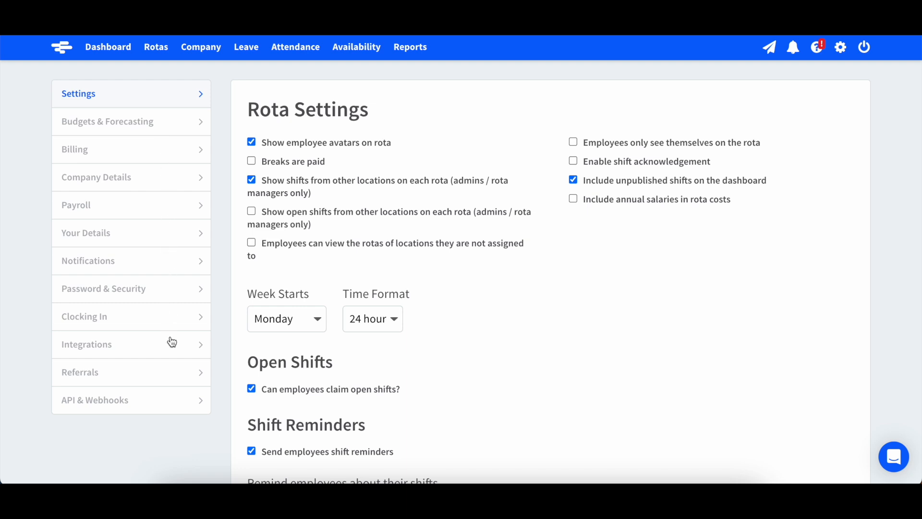
{"action": "mouse_move", "coordinate": [177, 401]}
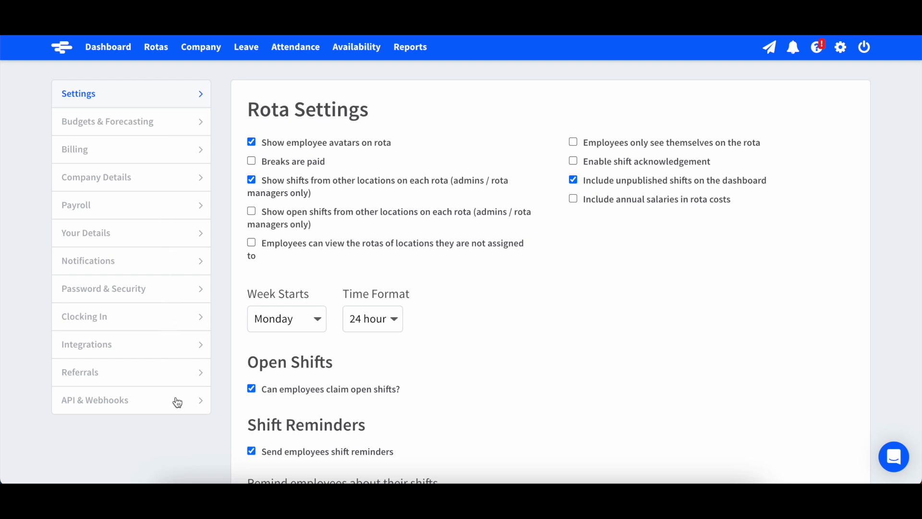
{"action": "mouse_move", "coordinate": [223, 403]}
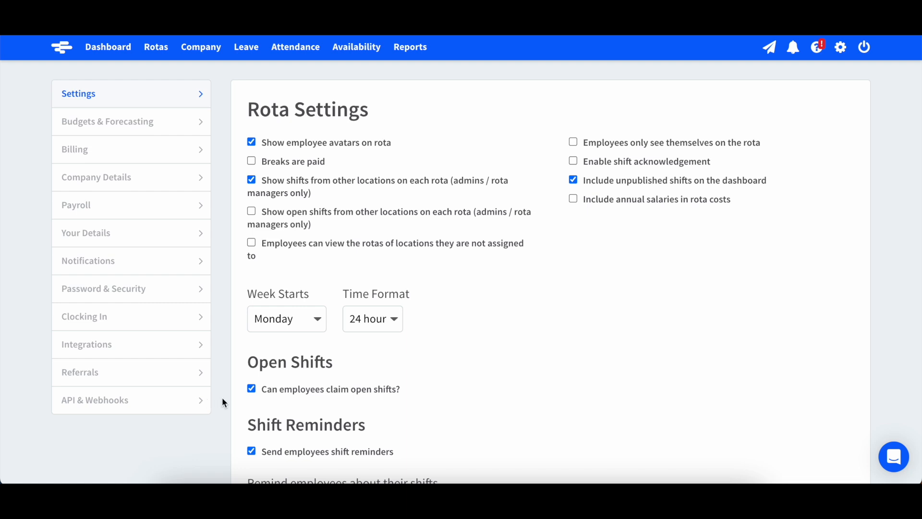